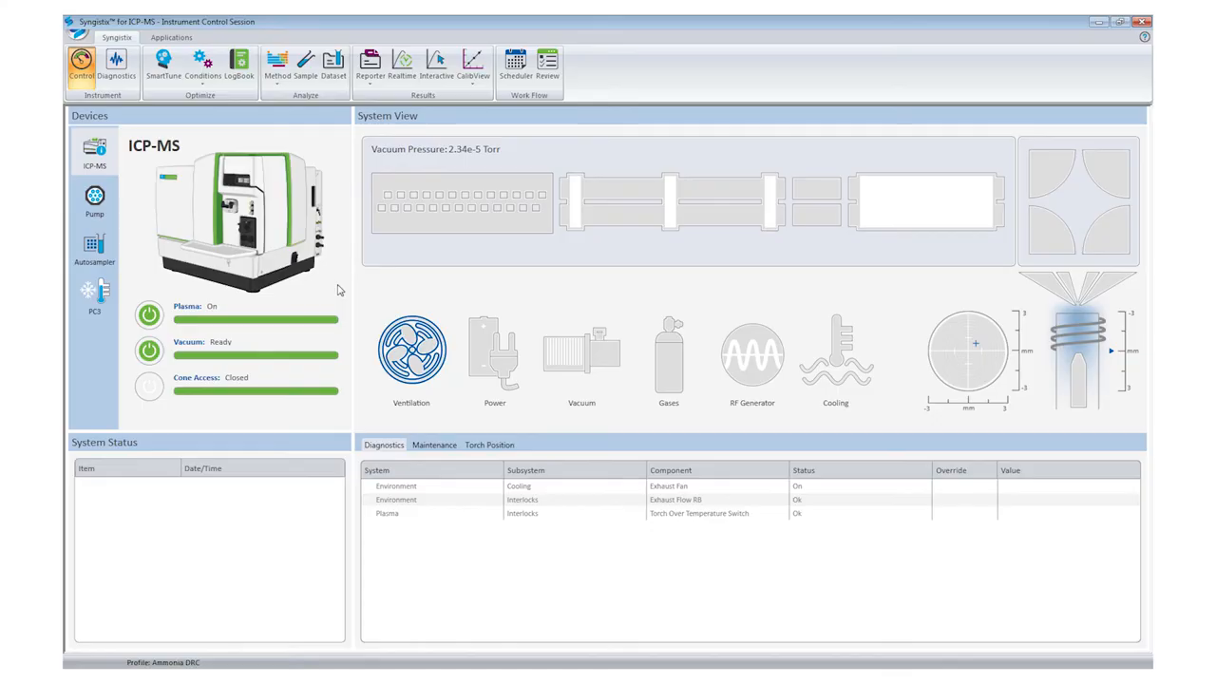
# Step: Launch SmartTune Express and start its optimization until the STD/DRC aspiration prompt appears
pyautogui.click(163, 69)
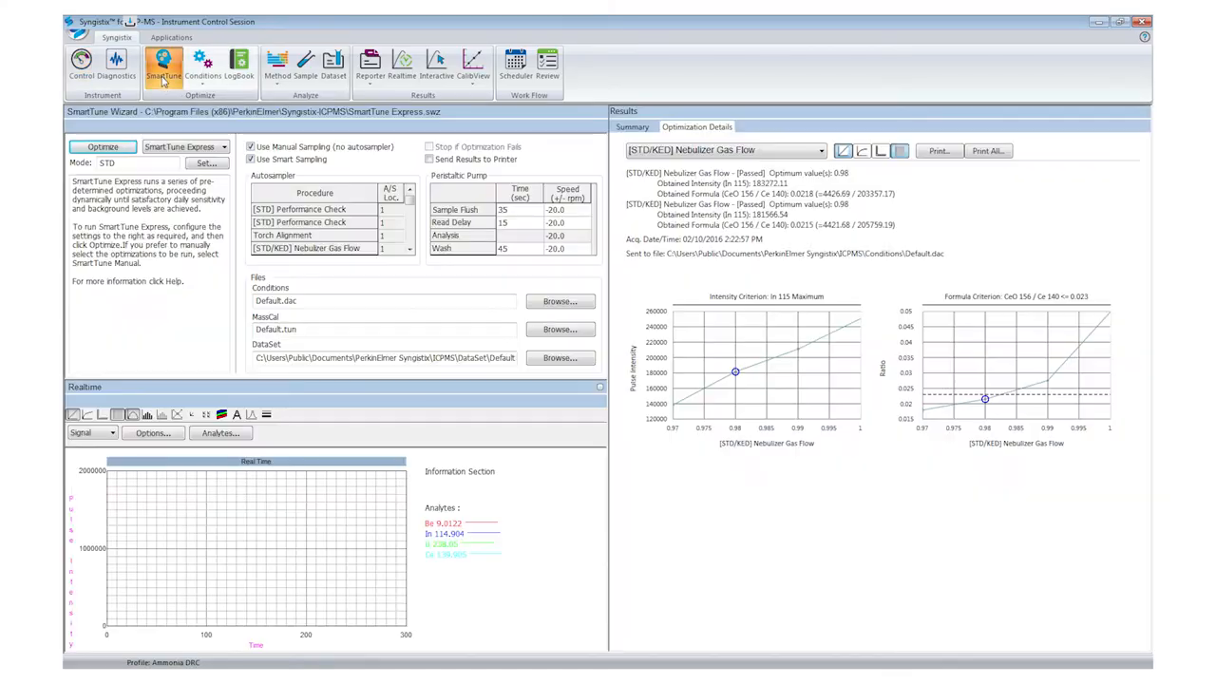
pyautogui.moveTo(103, 146)
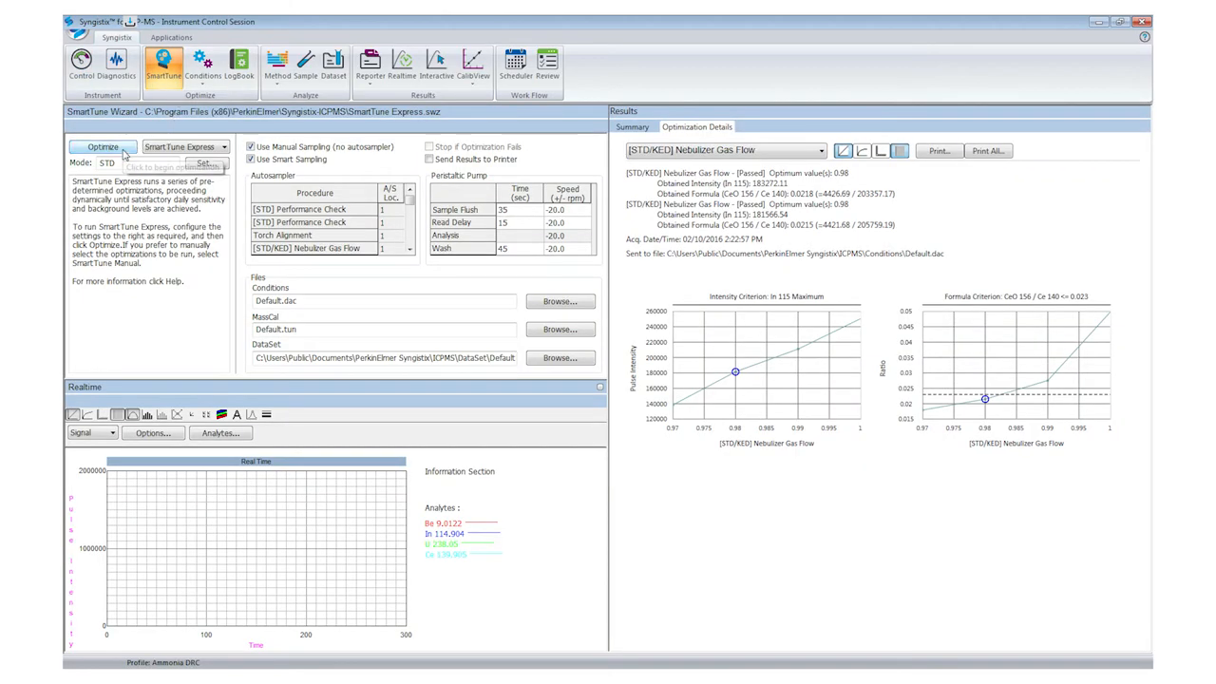
pyautogui.click(103, 146)
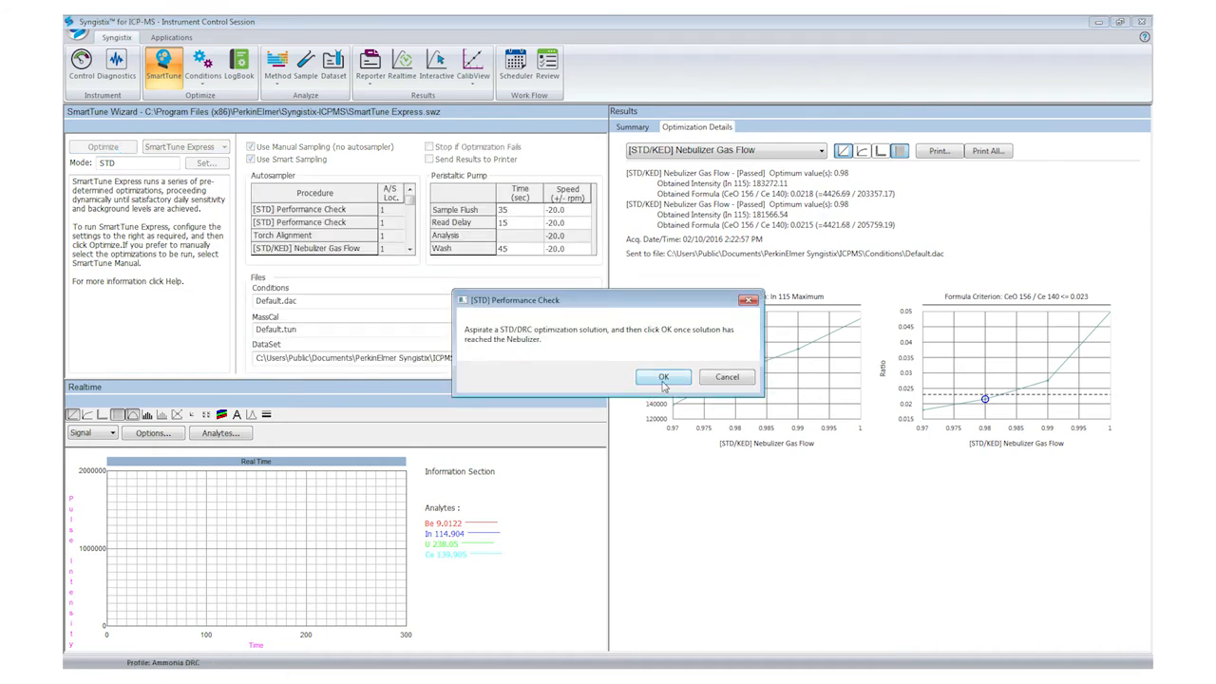
# Step: Confirm the STD/DRC tuning solution is aspirated, then halt the STD performance check acquisition
pyautogui.click(663, 376)
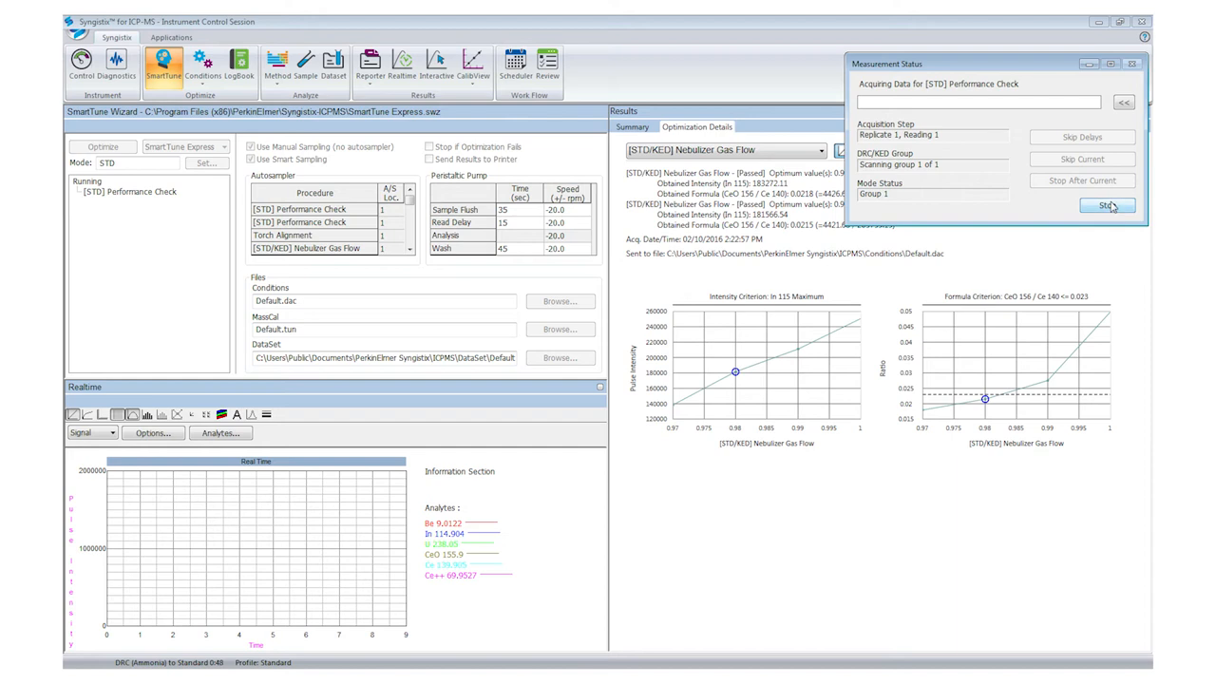
pyautogui.click(1107, 206)
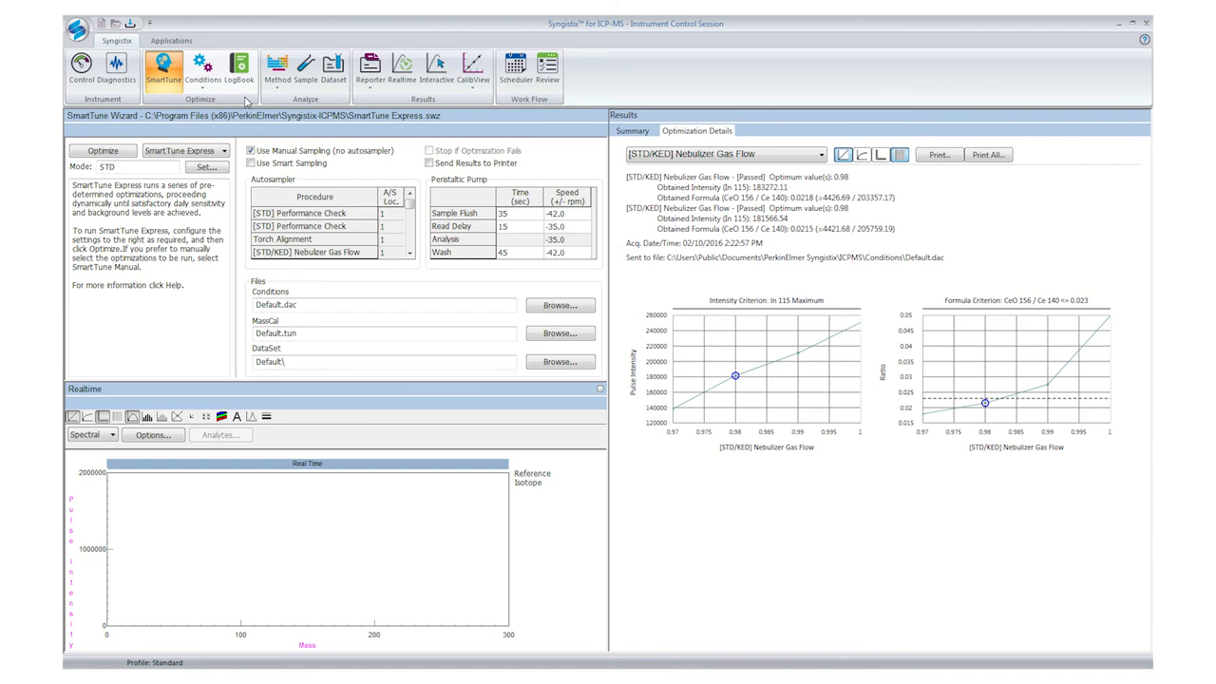
pyautogui.moveTo(202, 71)
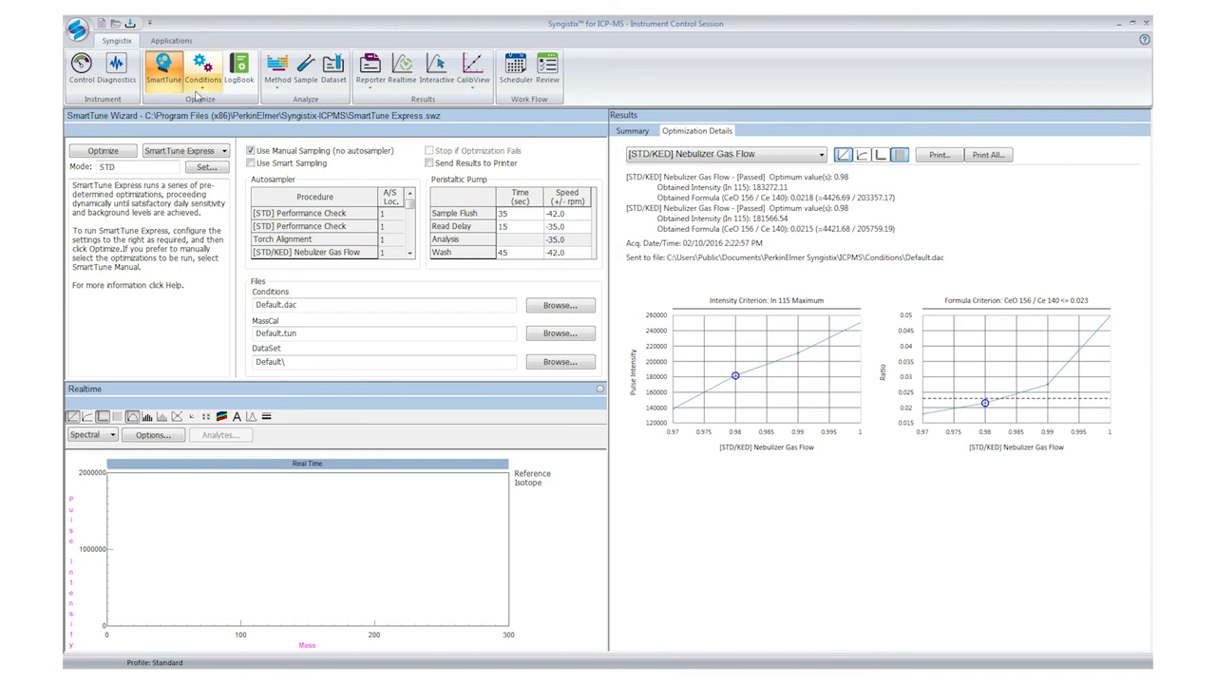
# Step: Plot Be 9, Ce++ 70 and plasma flow trends in LogBook, then open the USP-Example batch
pyautogui.click(240, 67)
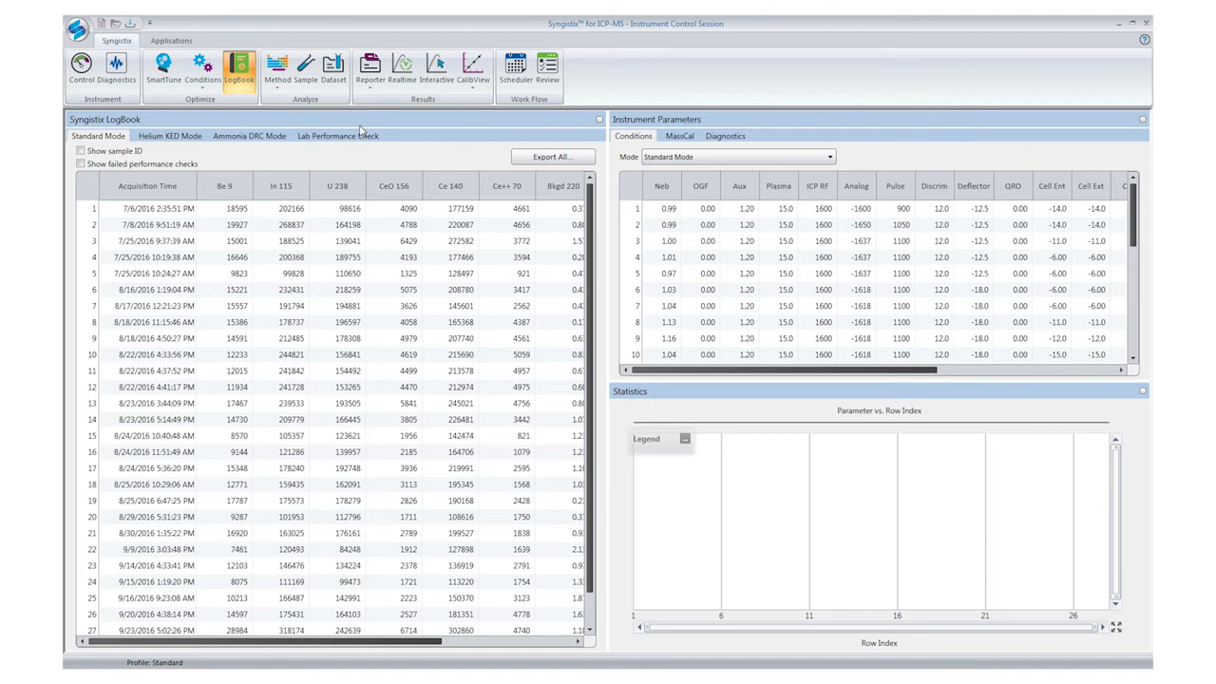
pyautogui.click(225, 185)
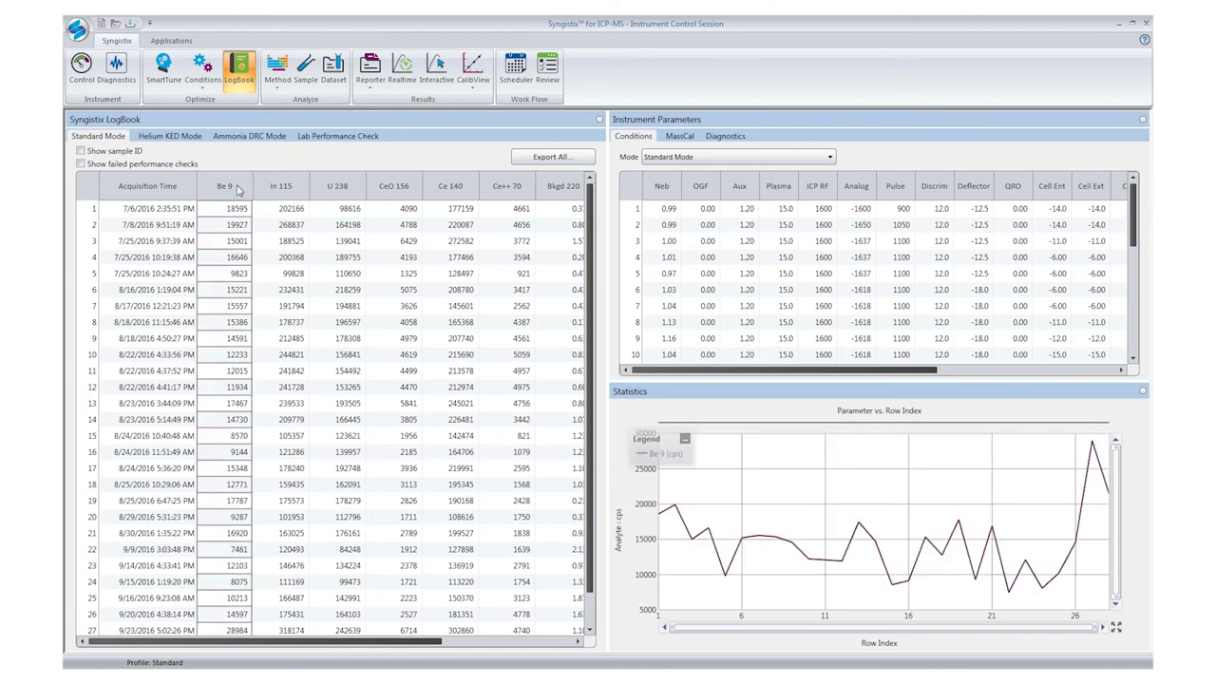
pyautogui.click(506, 185)
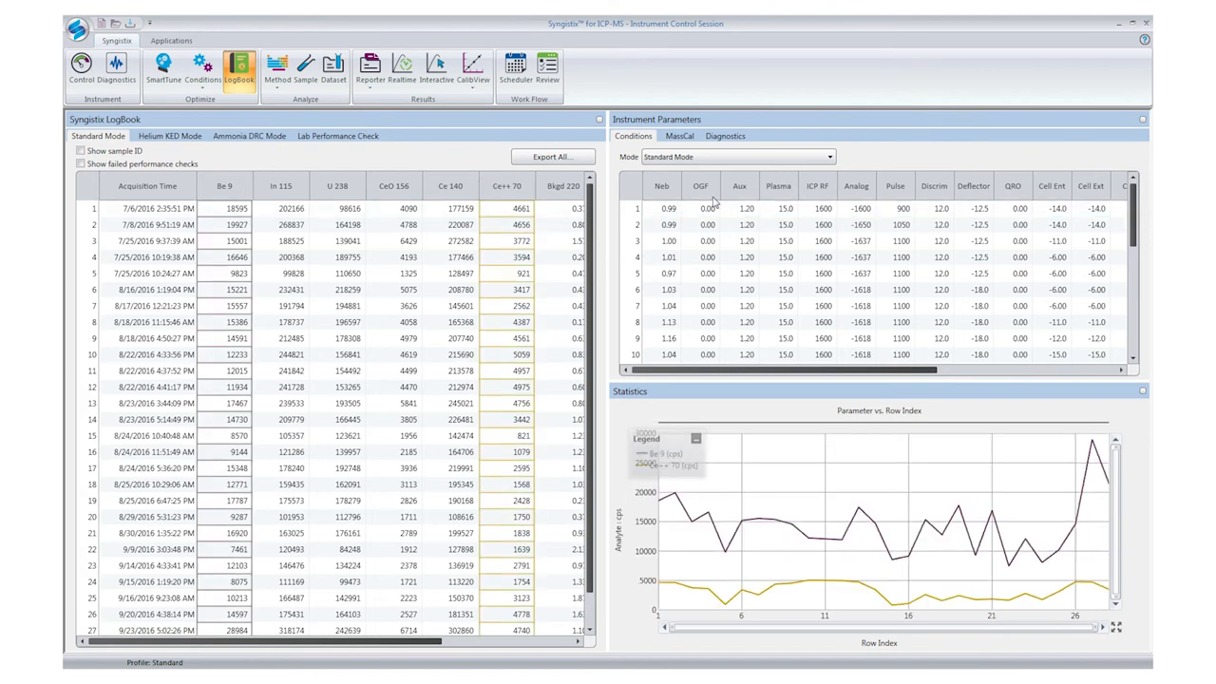
pyautogui.click(777, 185)
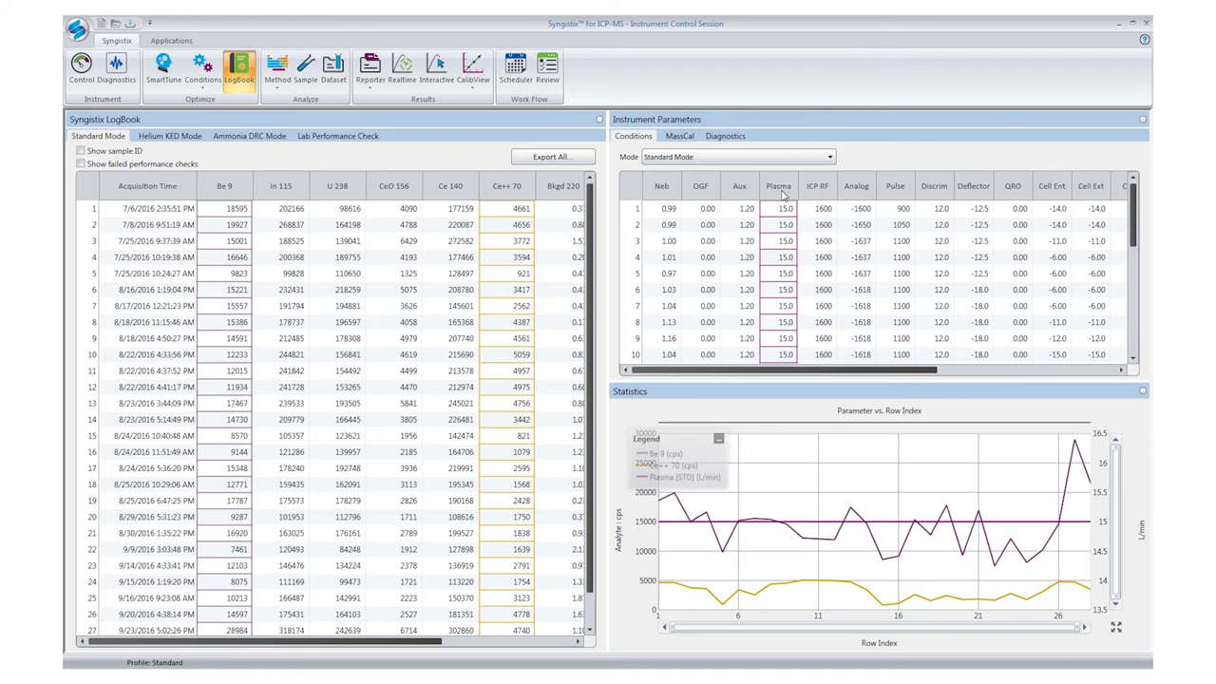
pyautogui.click(304, 68)
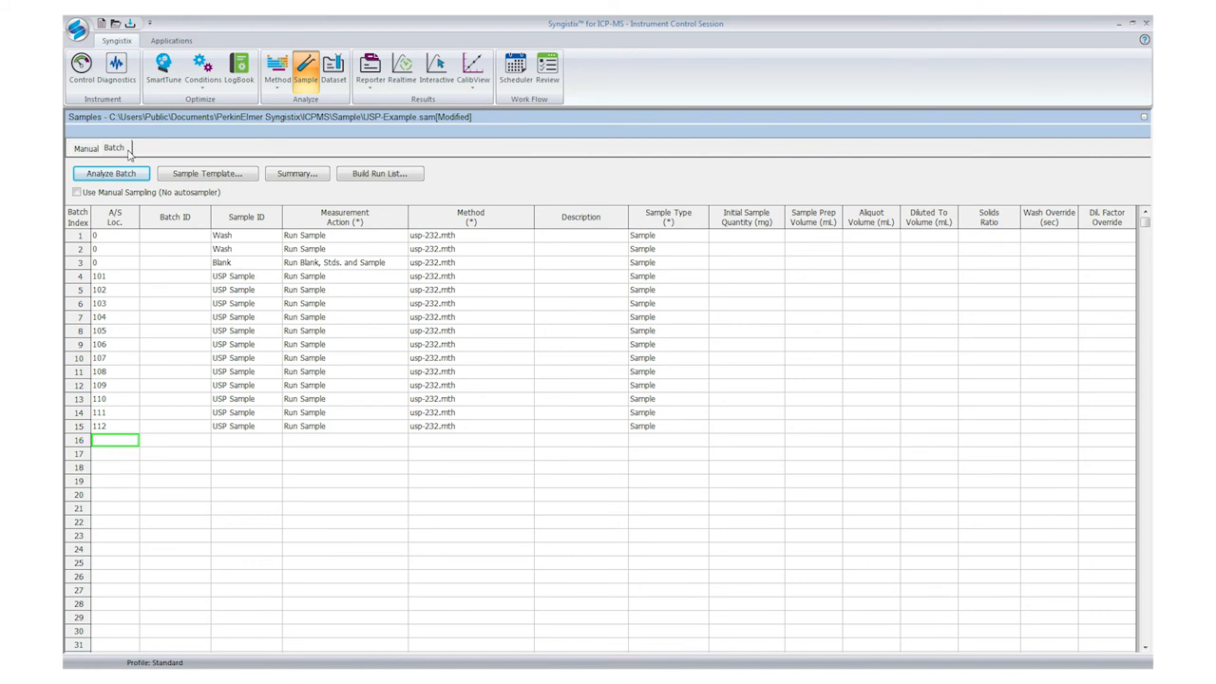
# Step: Check the manual-analysis options, then return to the USP-Example batch list of fifteen samples
pyautogui.click(85, 147)
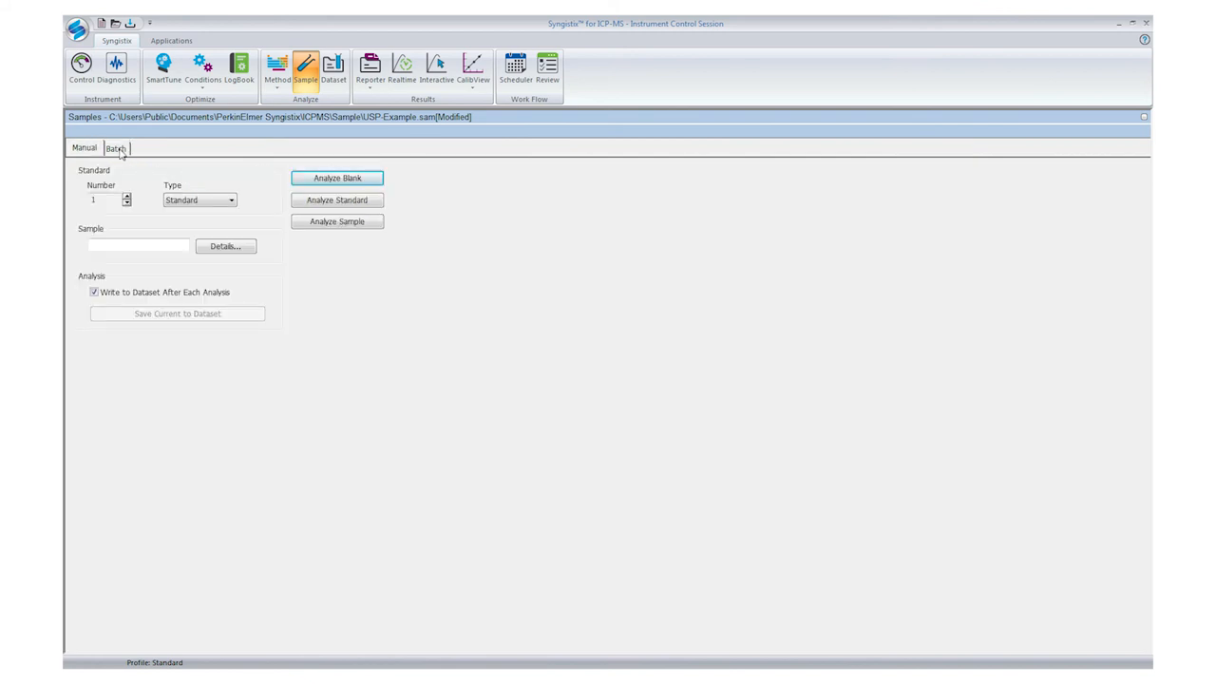
pyautogui.click(114, 148)
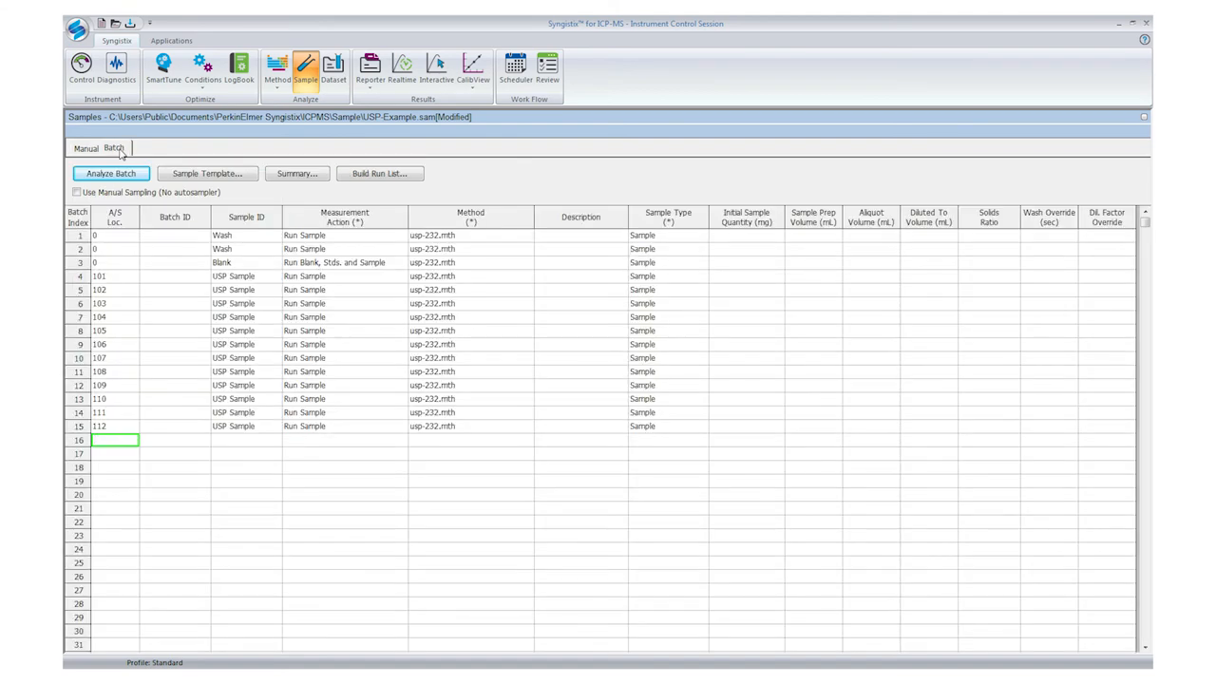
pyautogui.moveTo(200, 168)
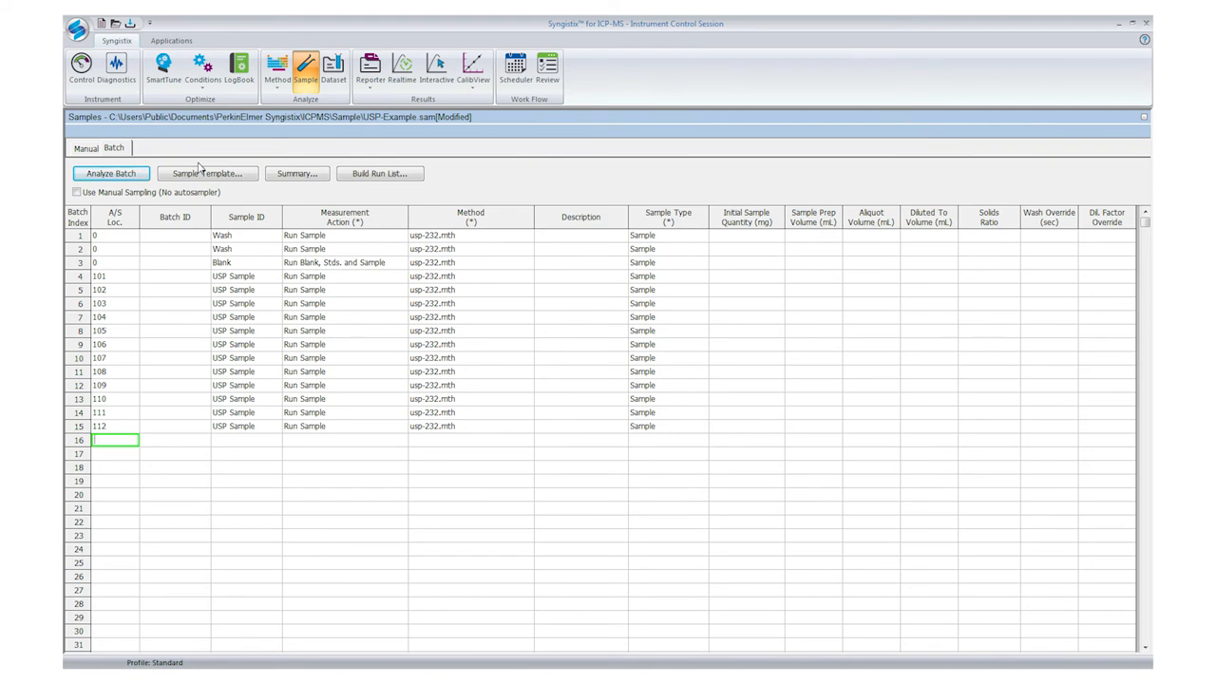
pyautogui.moveTo(285, 155)
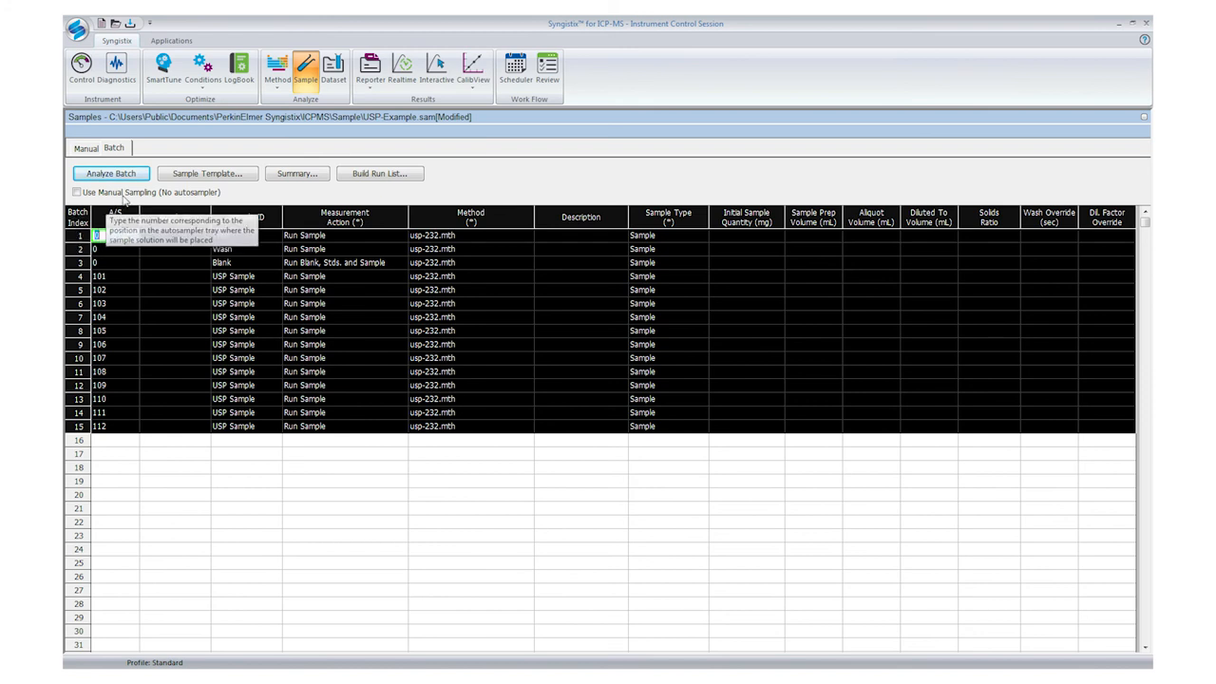
# Step: Run the USP-Example batch without saving the untitled calibration and open Reporter
pyautogui.click(110, 173)
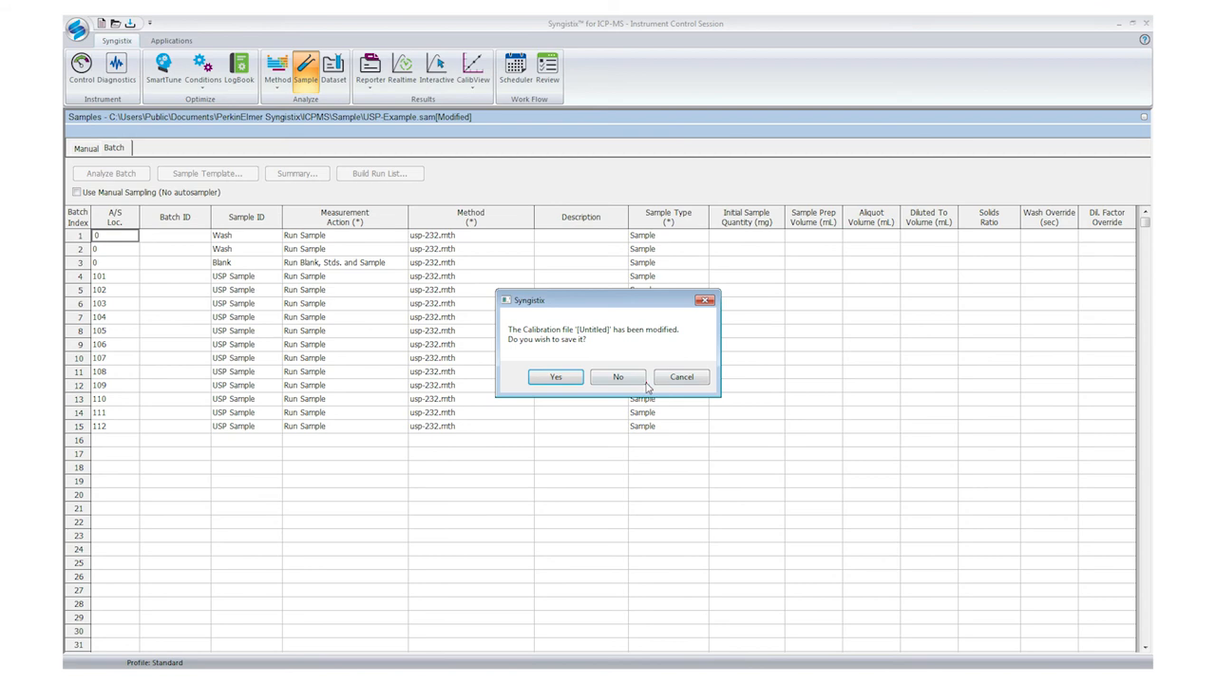
pyautogui.click(617, 377)
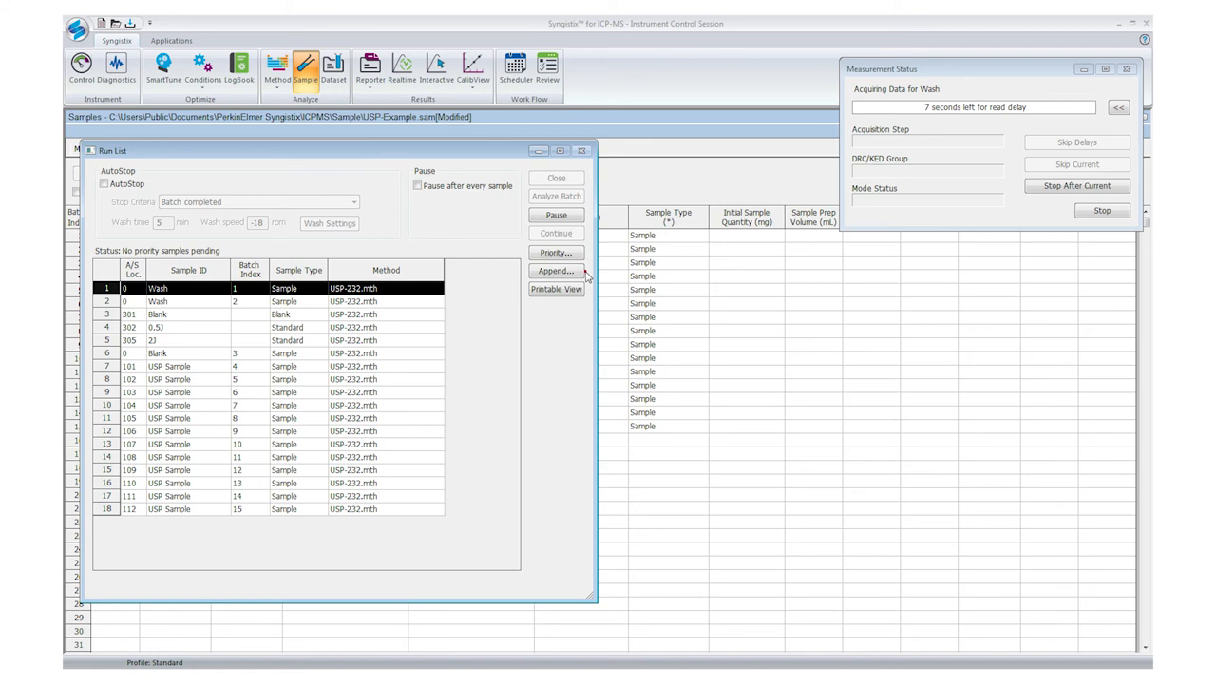
pyautogui.click(370, 67)
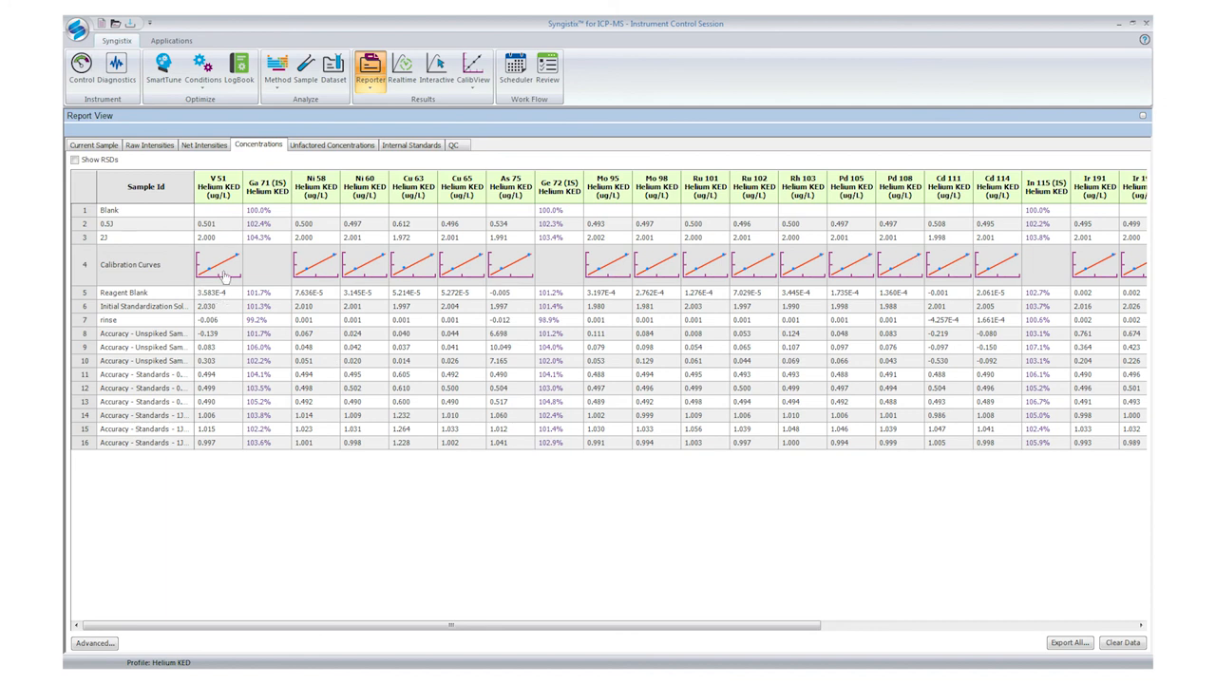
# Step: Inspect V 51 calibration, raw, net, calibrated and unfactored results, then internal-standard recoveries
pyautogui.click(217, 264)
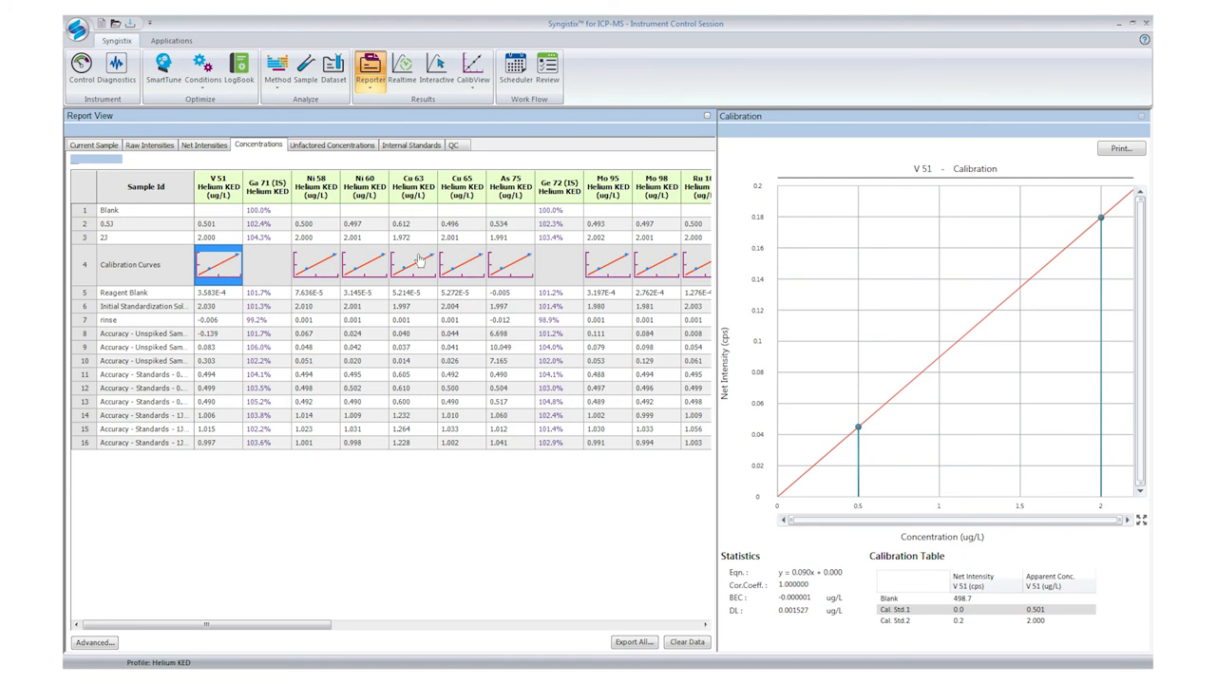
pyautogui.moveTo(1080, 274)
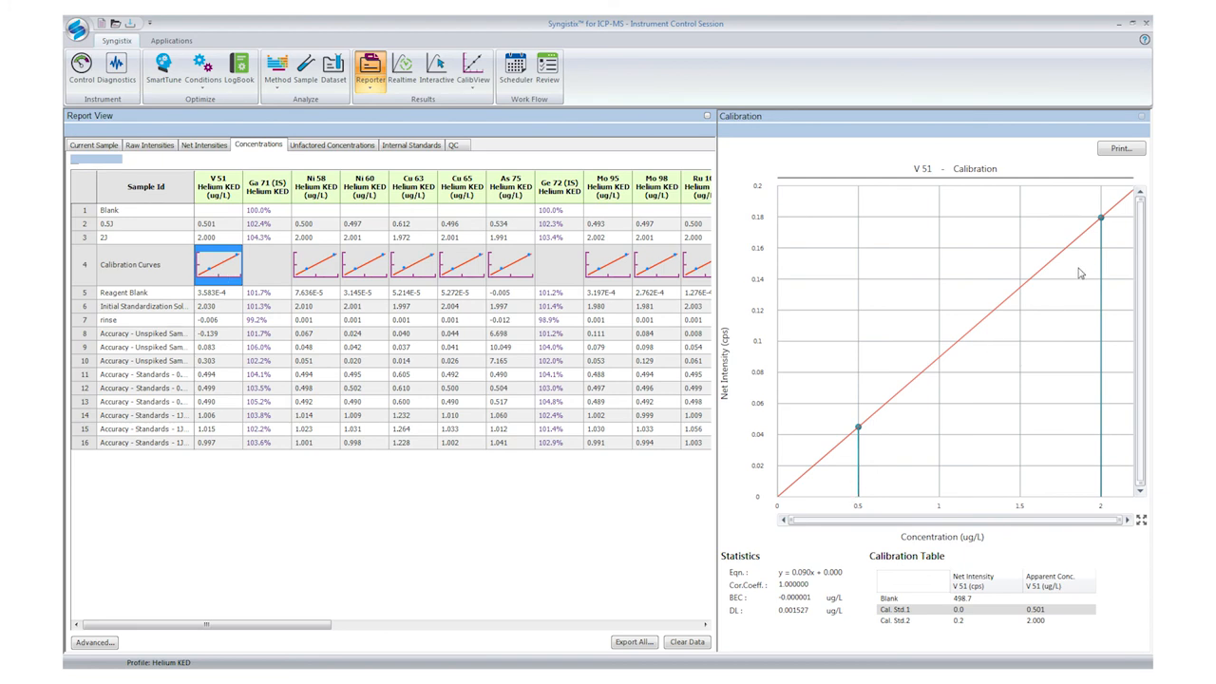
pyautogui.click(150, 145)
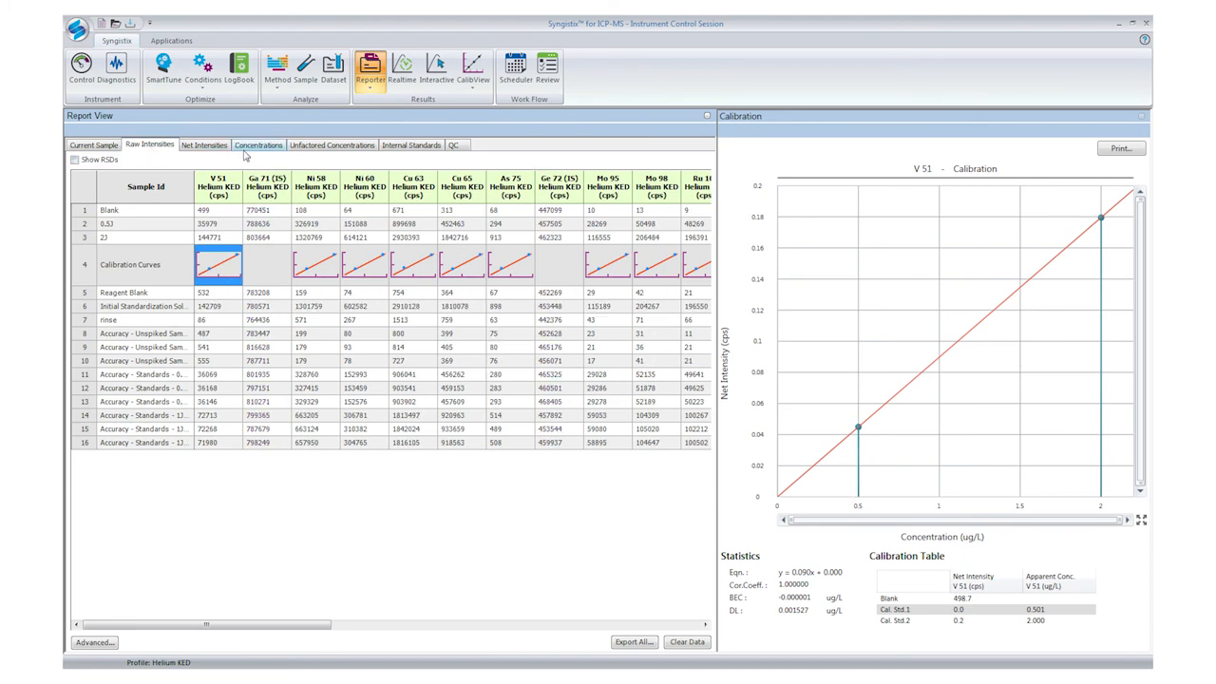
pyautogui.click(203, 144)
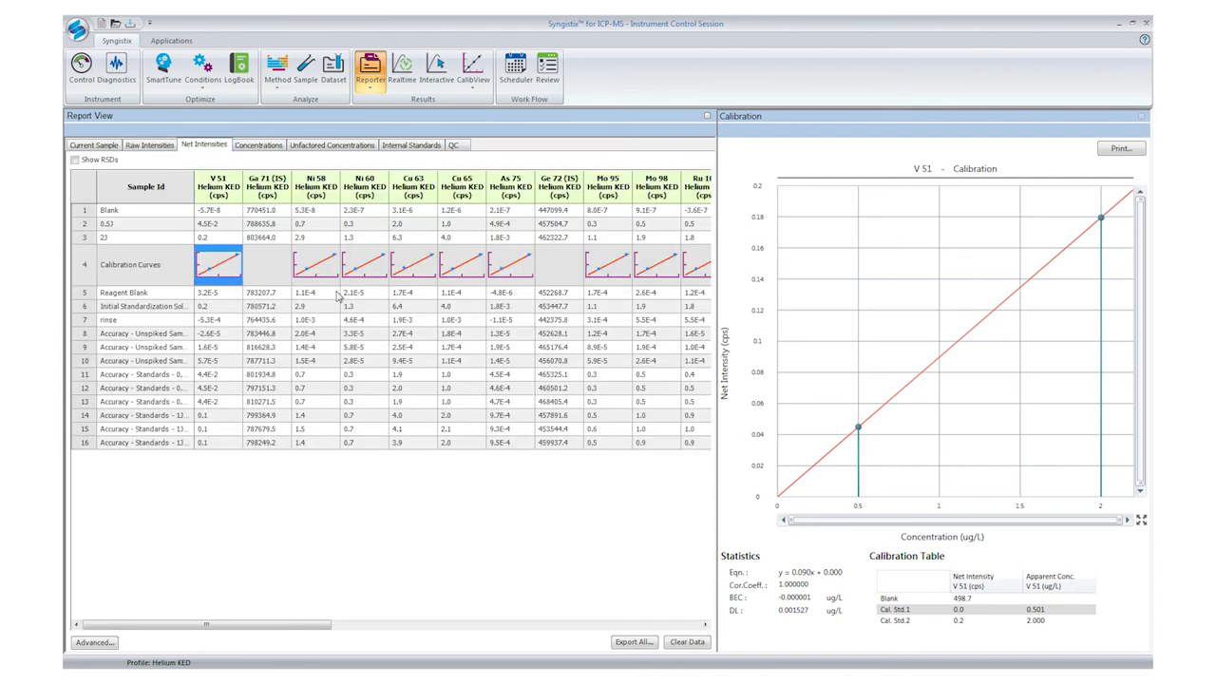
pyautogui.click(257, 144)
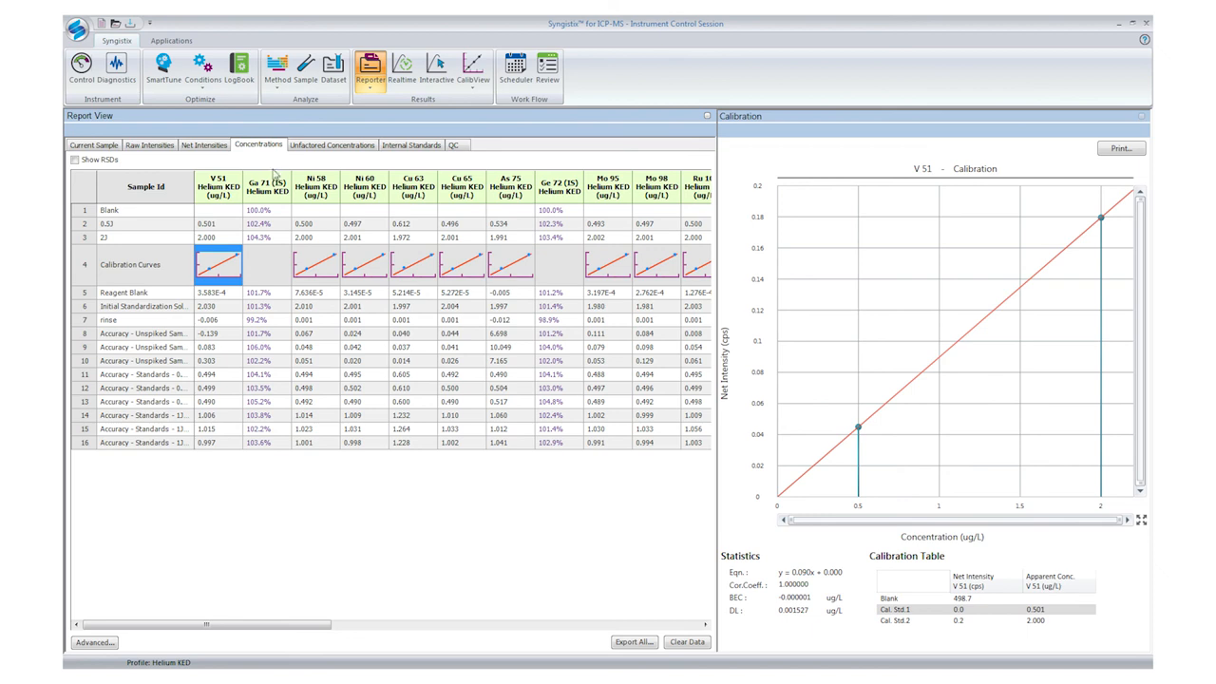
pyautogui.click(331, 145)
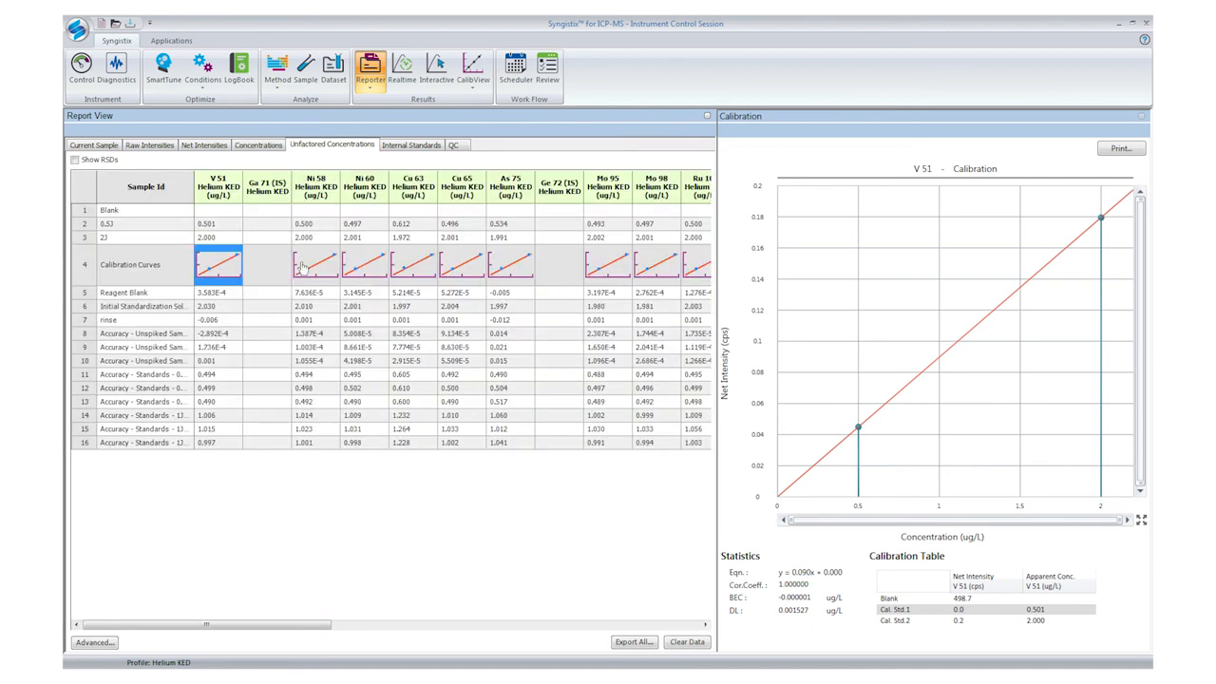
pyautogui.moveTo(414, 157)
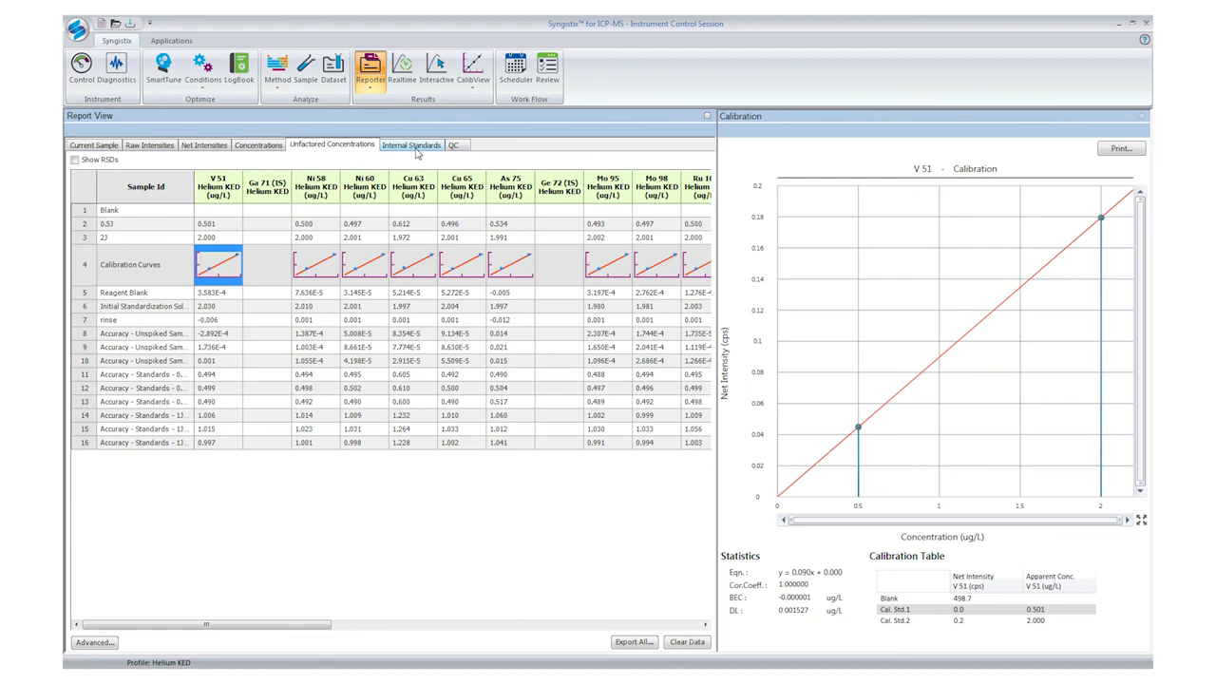
pyautogui.click(411, 144)
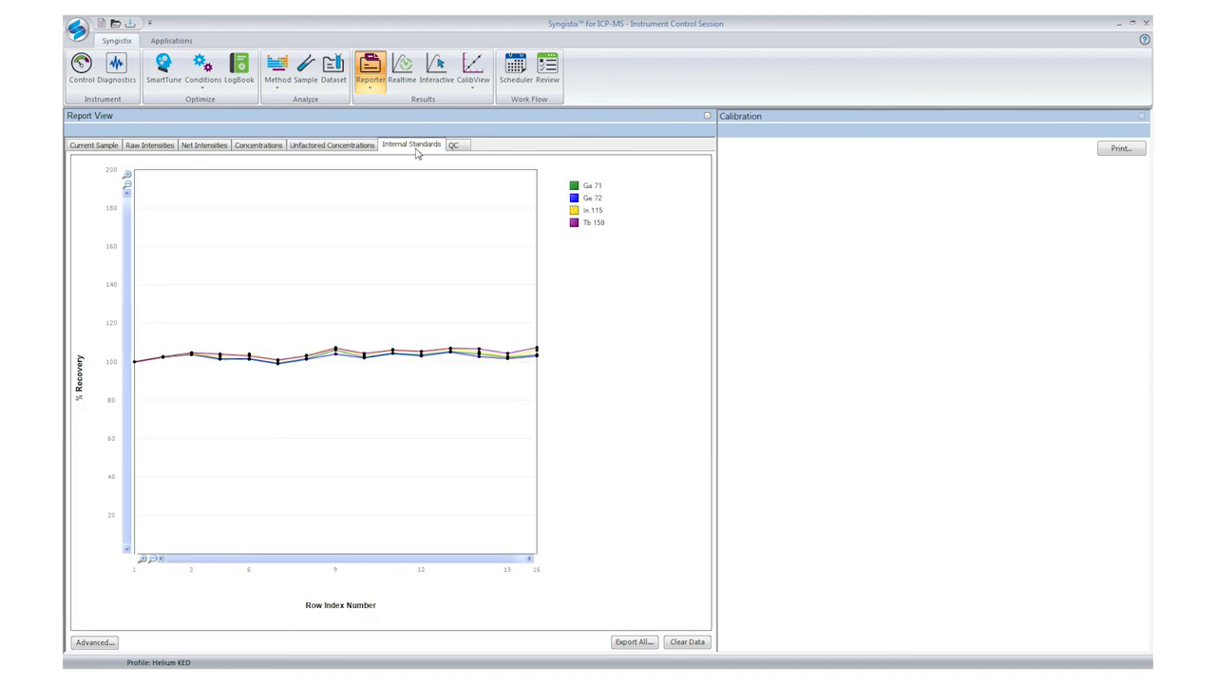